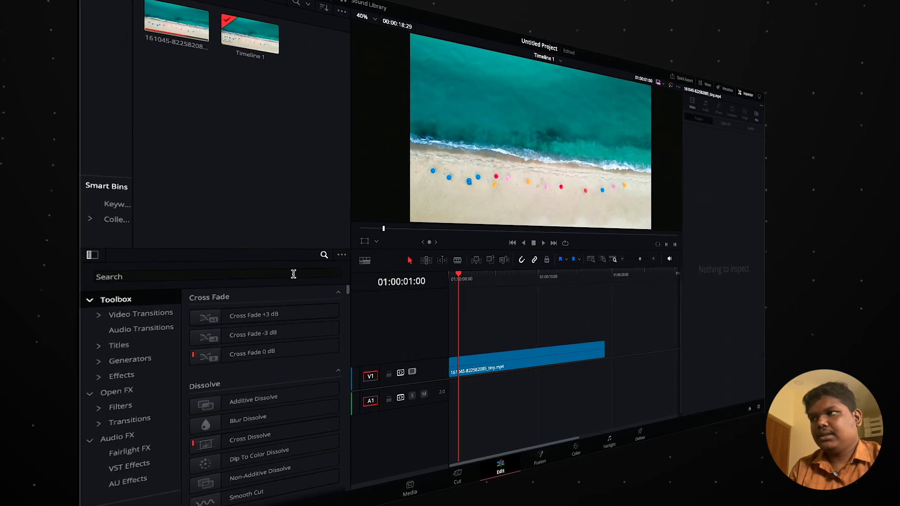
- Search the Effects library for 'dg ci' to find the DG Circular pip effect
type("dg ci")
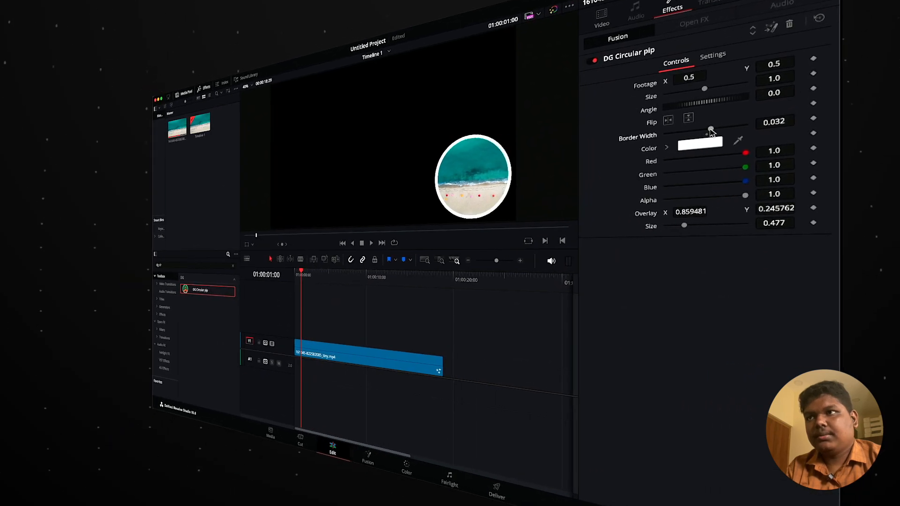
- Change the DG Circular pip border colour from white to magenta
left_click(700, 144)
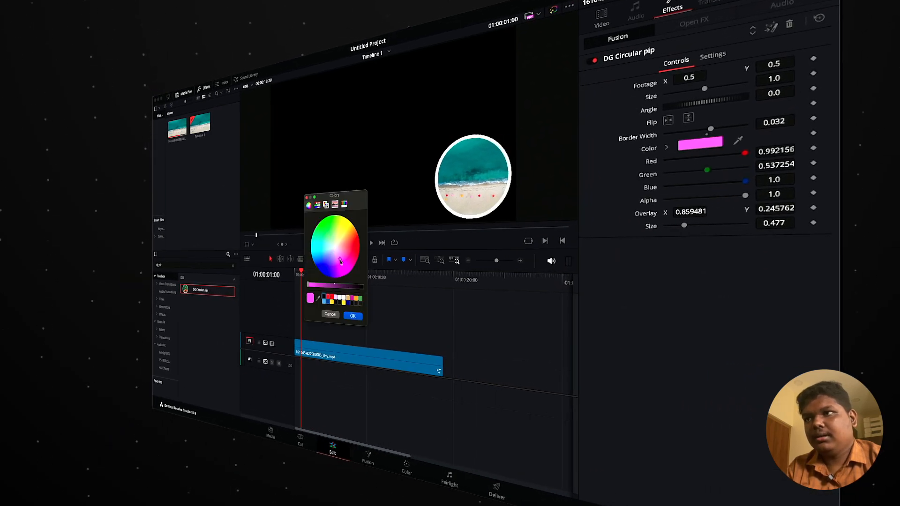
left_click(353, 315)
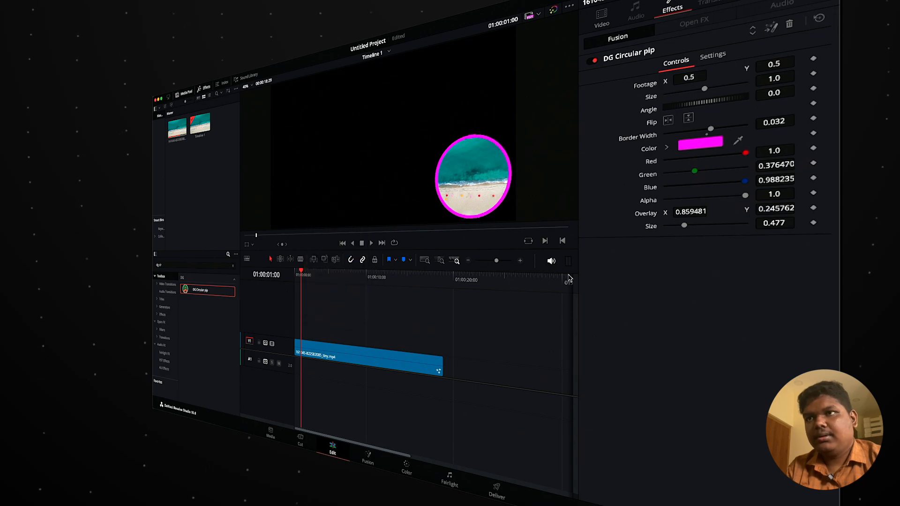